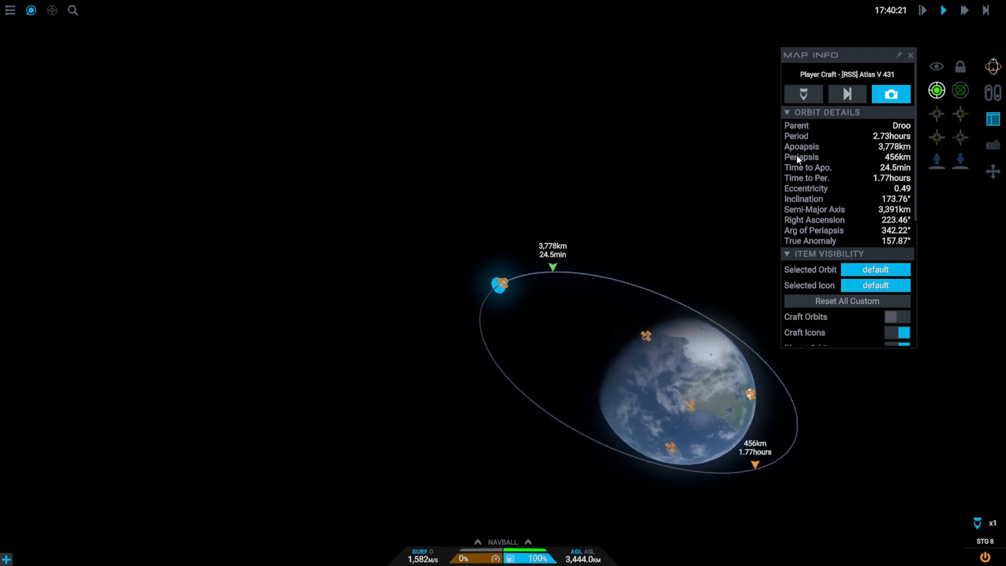
# Dismiss the Atlas V 431 orbit details to reveal Droo's moon orbits on the map.
pyautogui.click(910, 55)
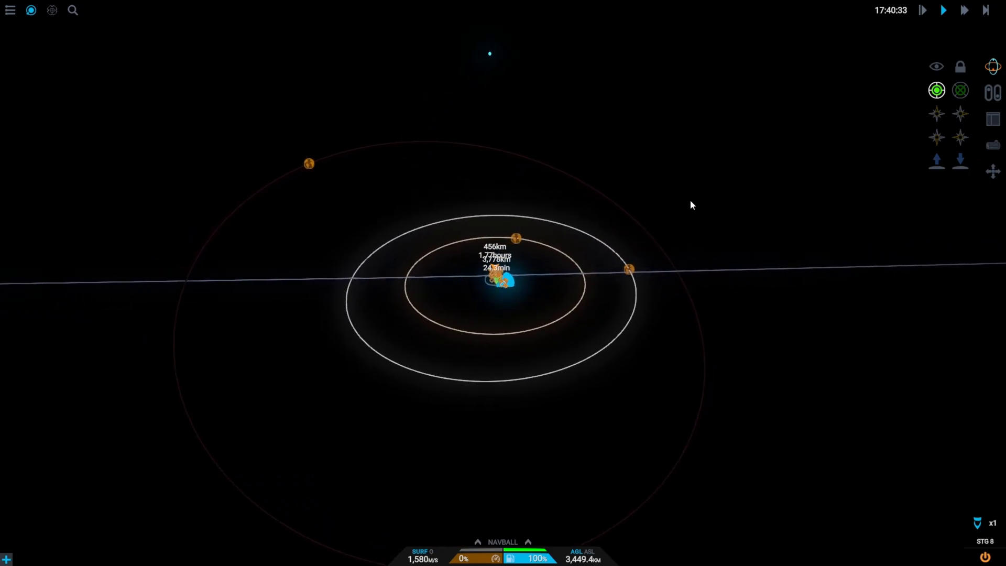
pyautogui.moveTo(513, 302)
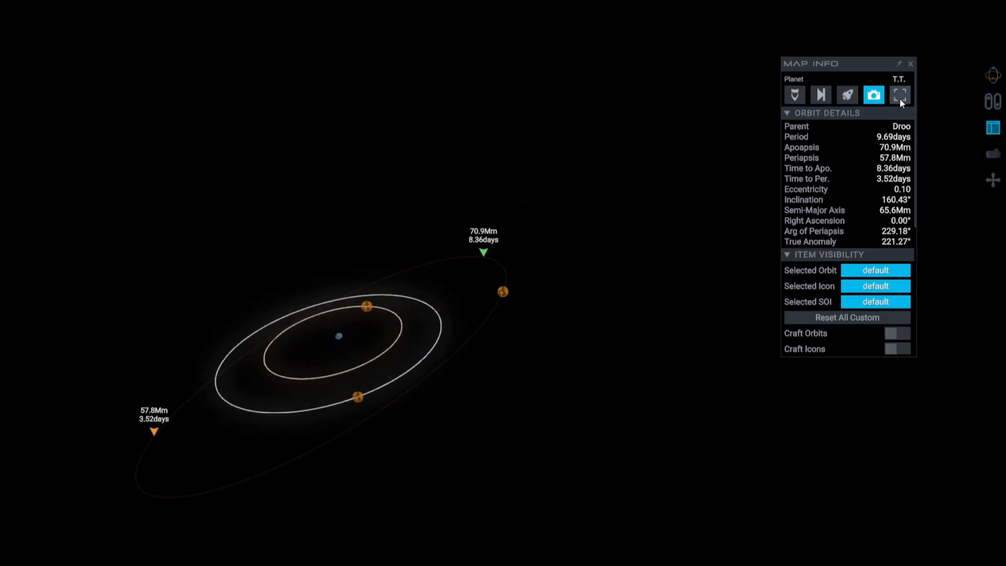
# Focus the map view on the moon T.T. as the burn target.
pyautogui.click(899, 95)
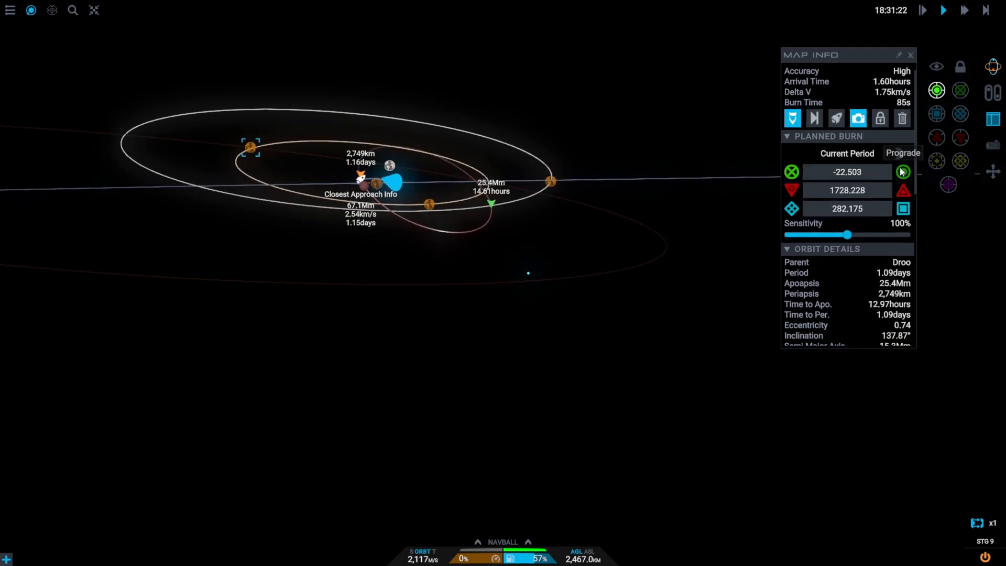
# Raise the burn's prograde to 1.76 km/s for a 465 km T.T. approach, lock heading, and warp to it.
pyautogui.click(902, 172)
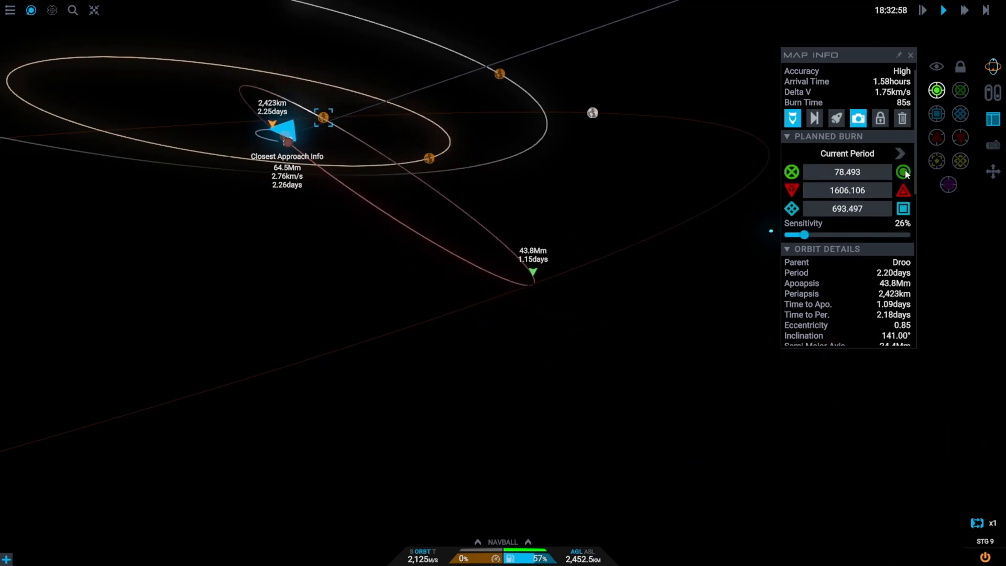
pyautogui.click(902, 172)
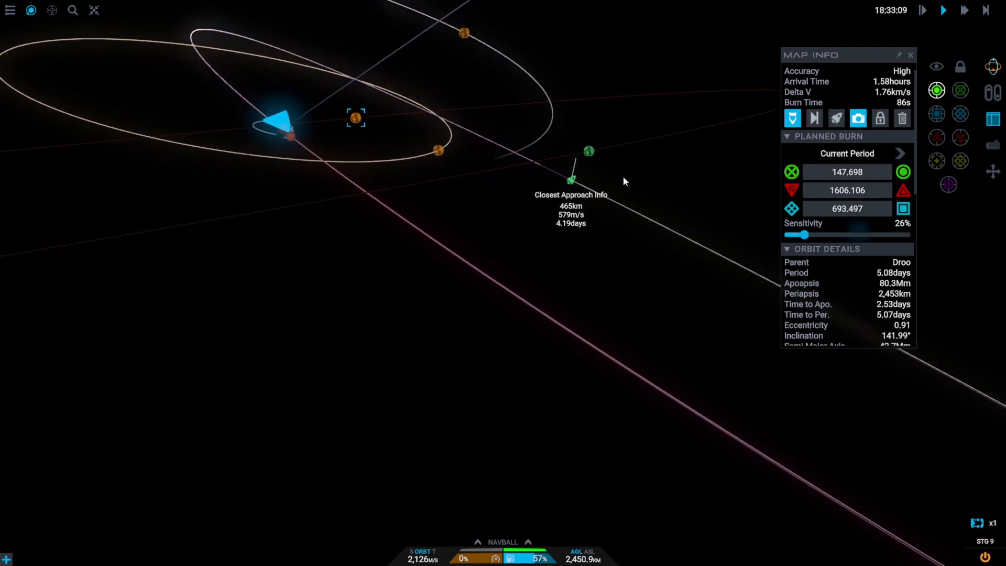
pyautogui.click(880, 136)
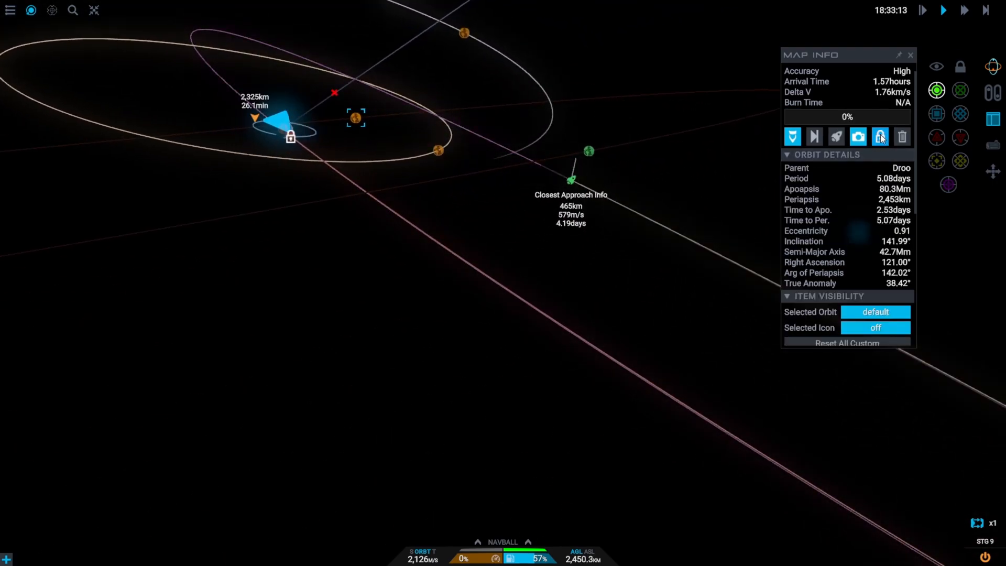
pyautogui.moveTo(815, 136)
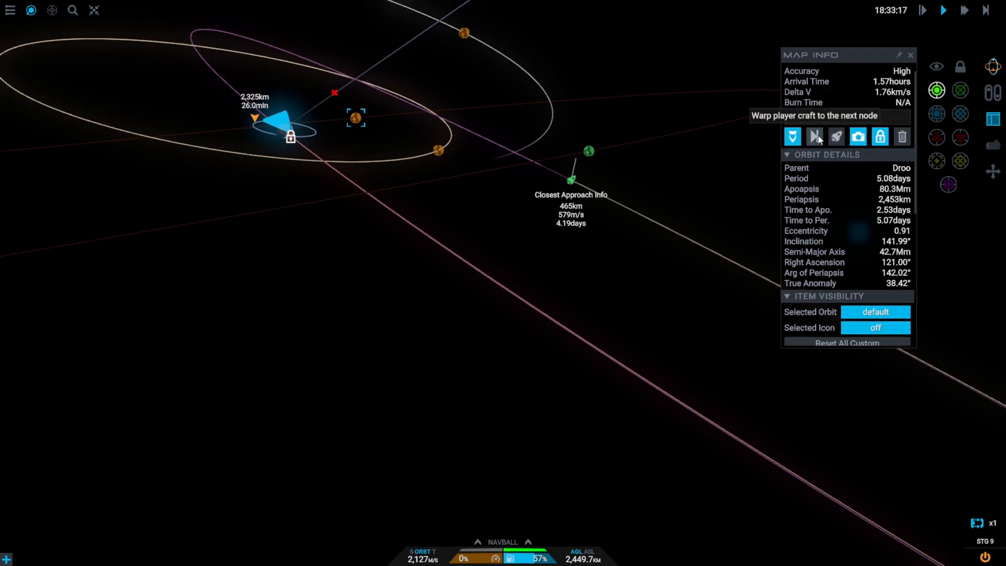
pyautogui.click(814, 136)
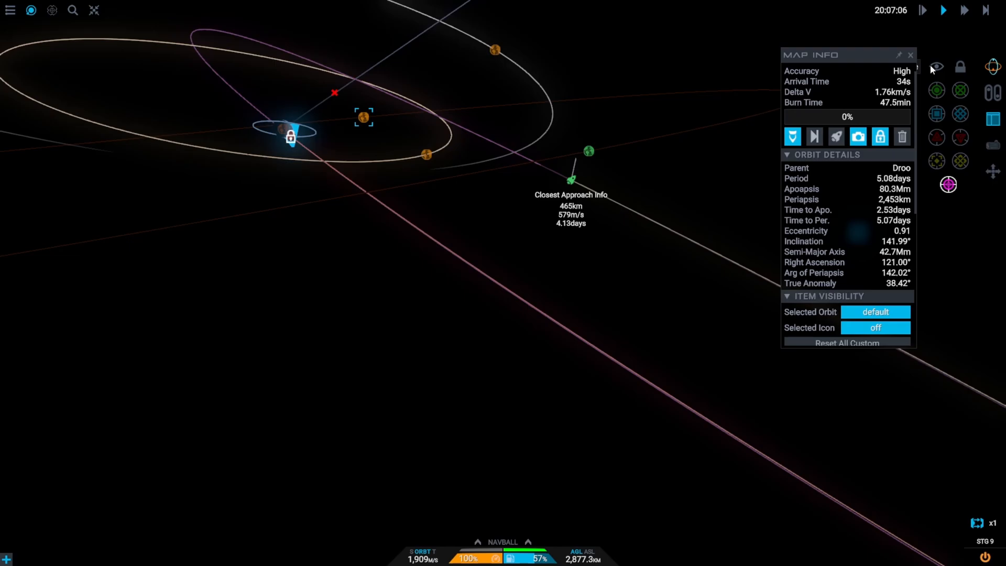
# Fast-forward through the full-throttle burn and coast, then add a maneuver node at the T.T. encounter.
pyautogui.click(963, 10)
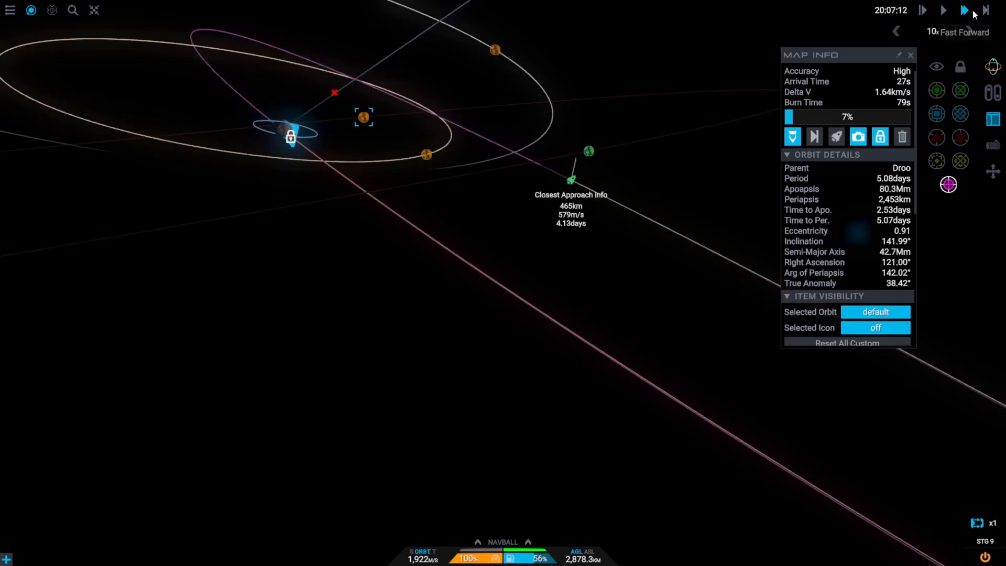
pyautogui.click(964, 10)
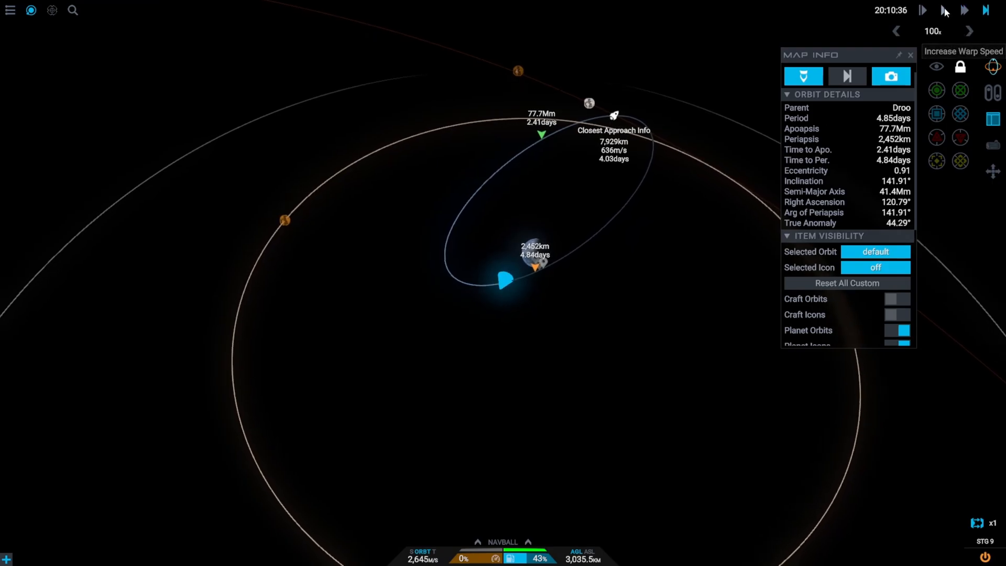
pyautogui.click(505, 281)
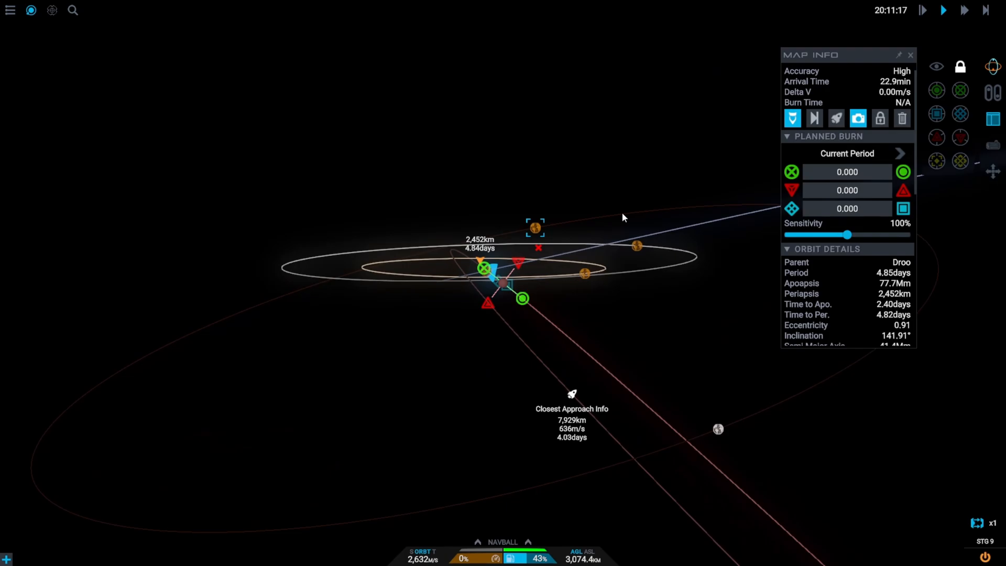
pyautogui.click(904, 186)
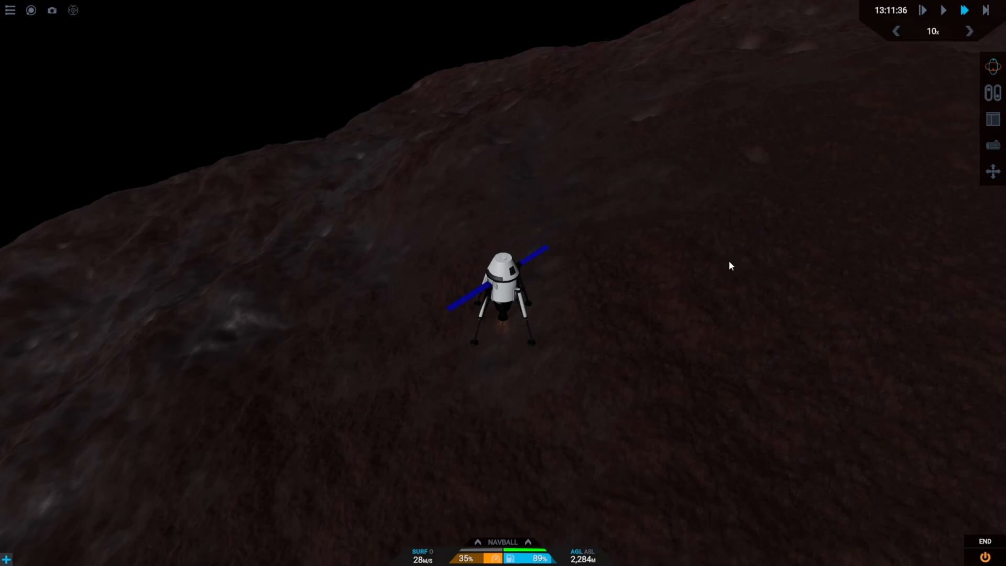
pyautogui.moveTo(941, 10)
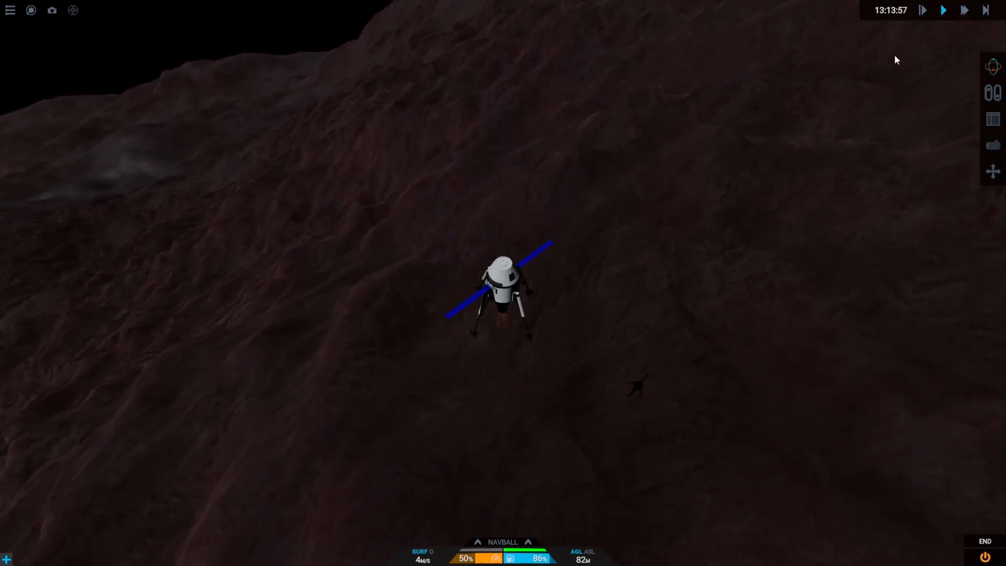
pyautogui.moveTo(842, 88)
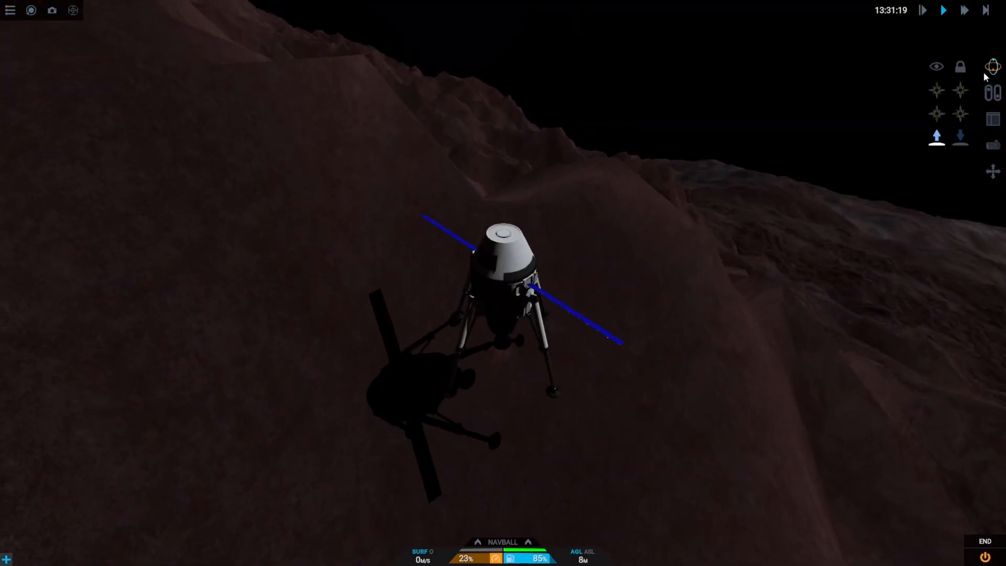
# Collapse the heading lock panel after the lander settles upright on T.T.'s surface.
pyautogui.click(964, 10)
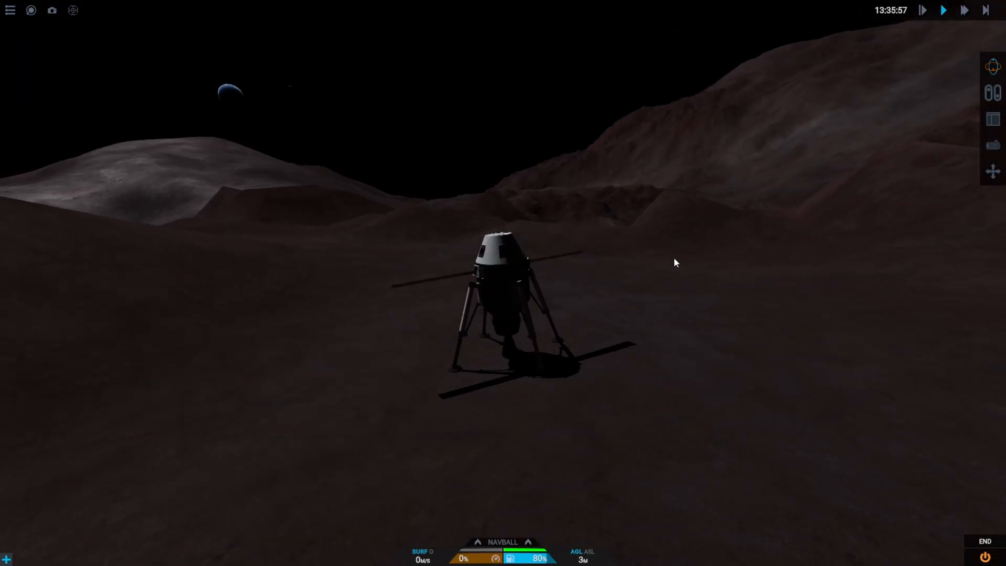
pyautogui.click(964, 11)
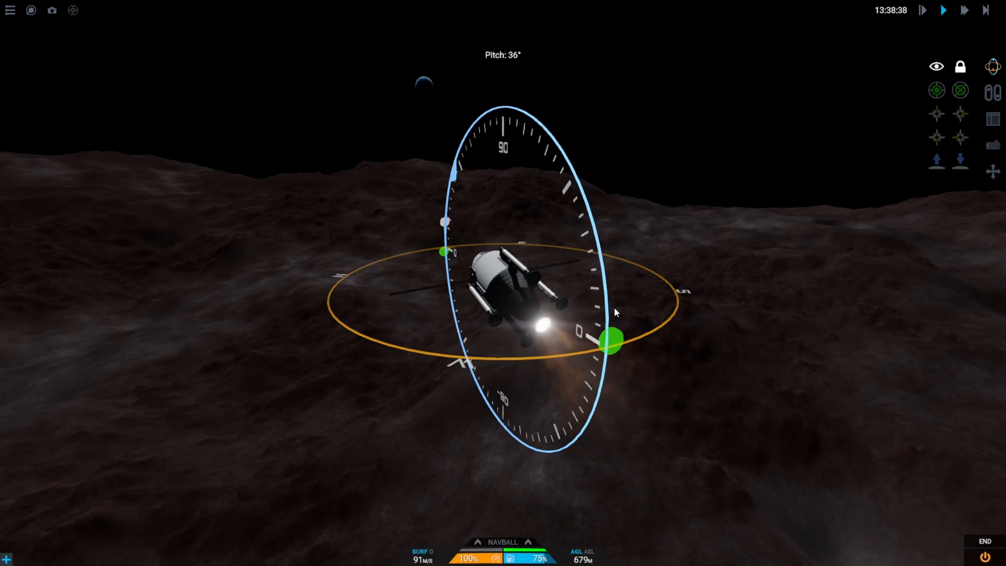
# Pitch the lander over at full throttle and fast-forward the climb up to 25x warp.
pyautogui.click(964, 10)
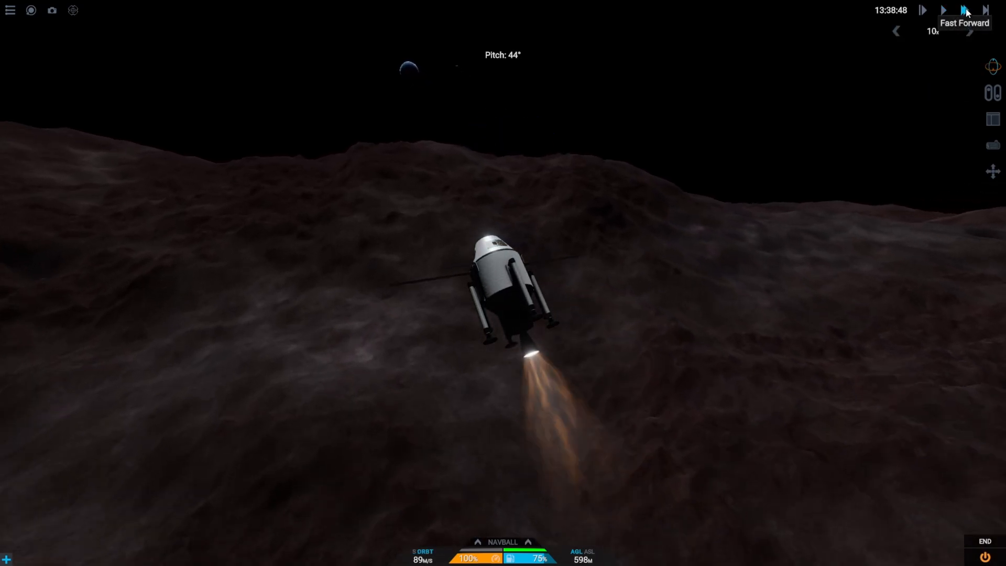
pyautogui.click(922, 10)
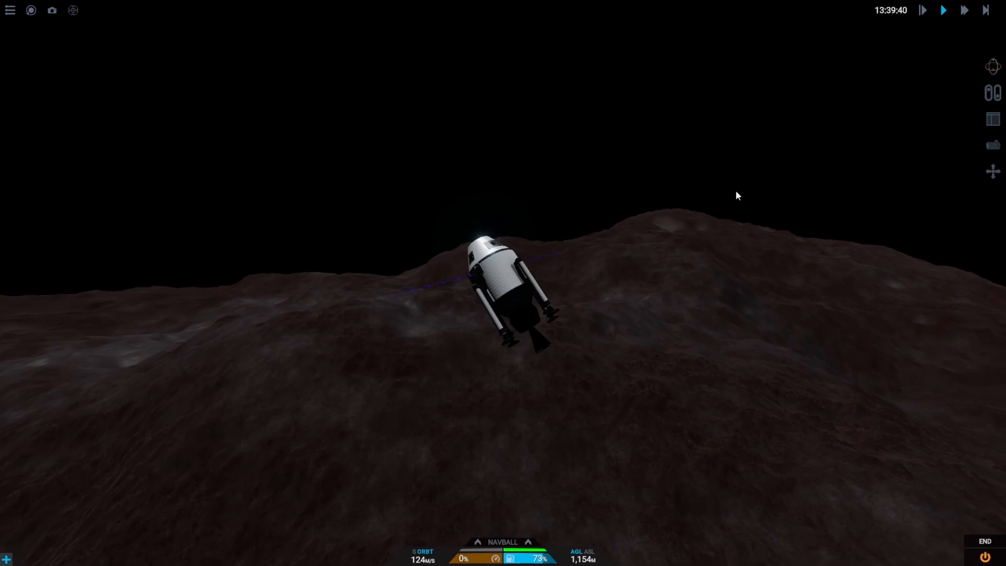
pyautogui.click(53, 10)
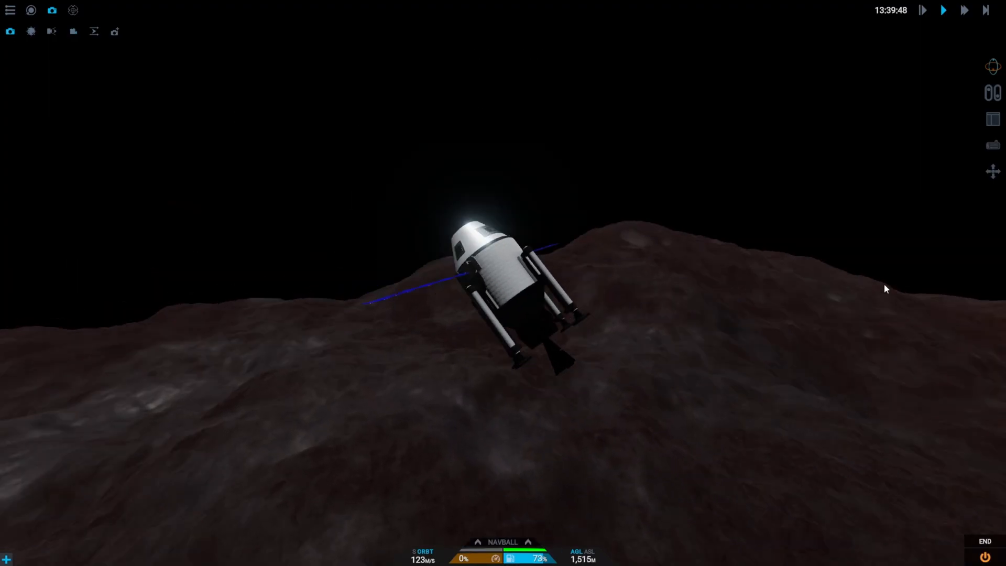
pyautogui.click(964, 9)
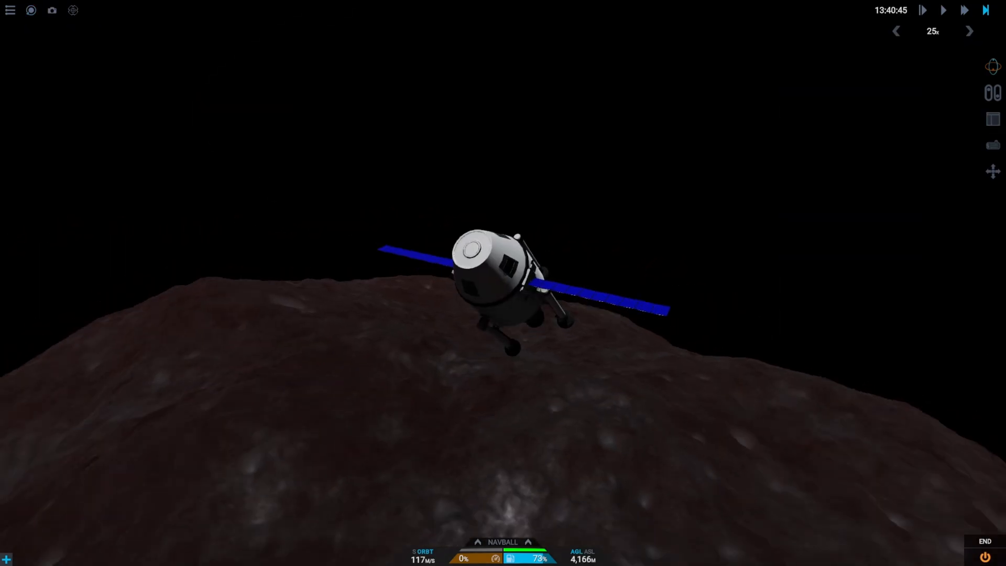